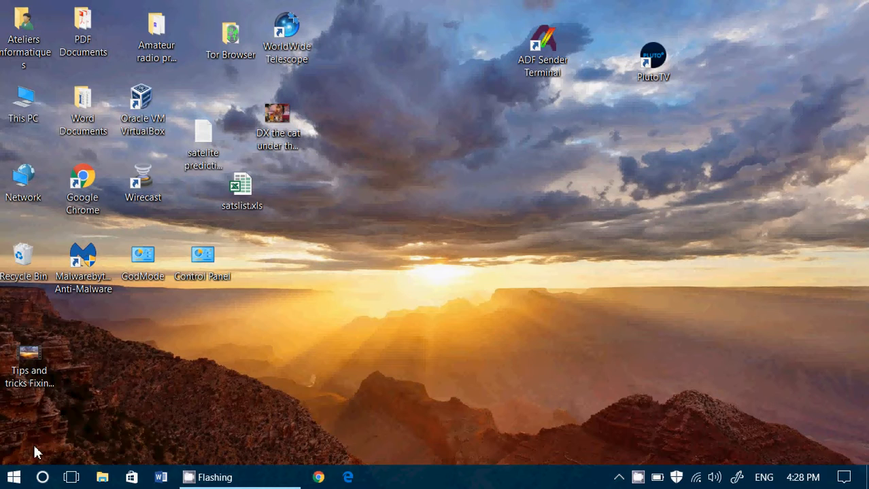
mouse_move(53, 443)
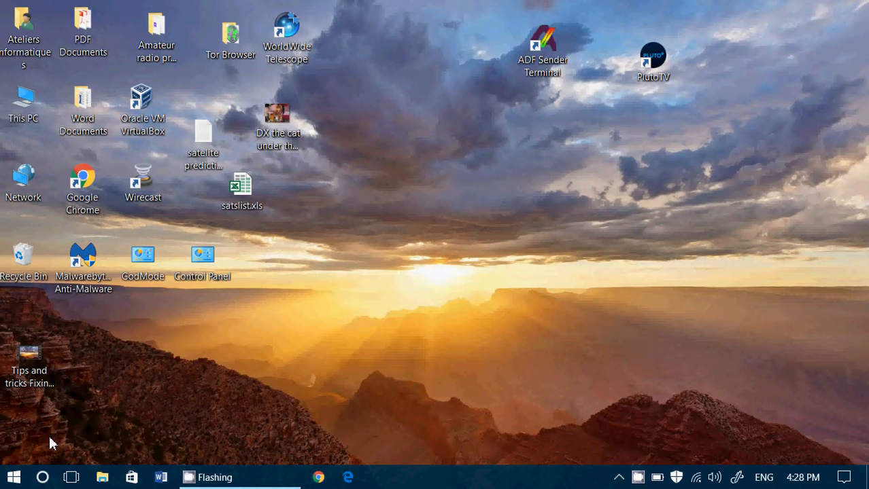
- Right-click the Start button to open the Win+X power-user menu
right_click(14, 477)
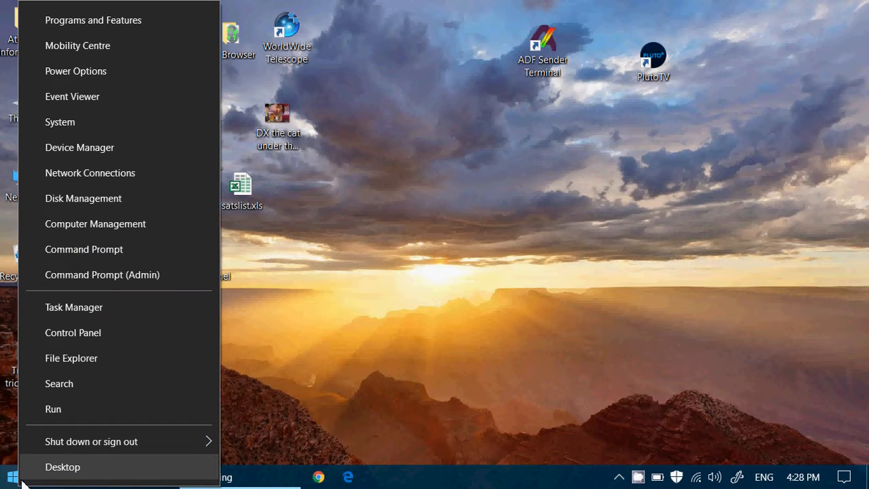
mouse_move(81, 198)
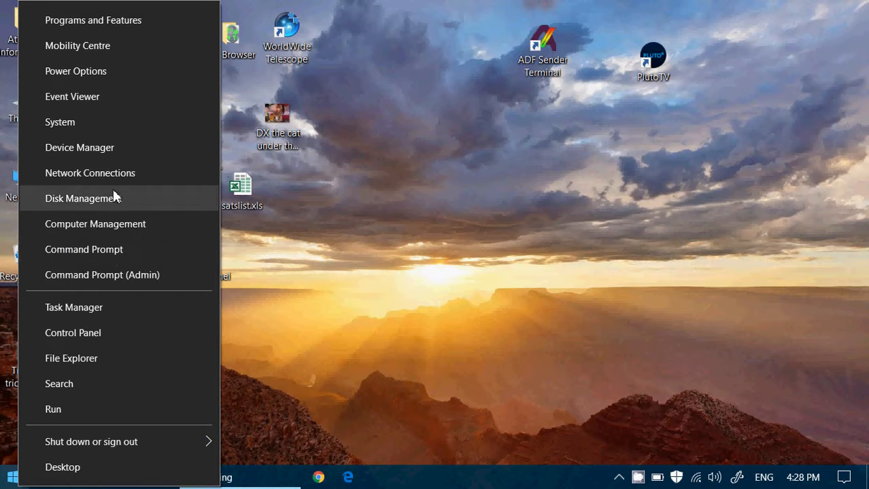
- Launch Device Manager and expand Mice and other pointing devices
click(80, 148)
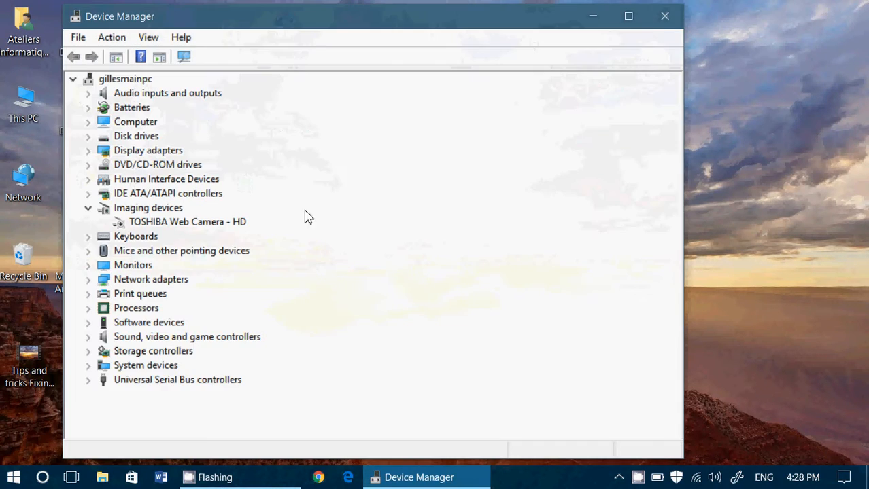
mouse_move(132, 431)
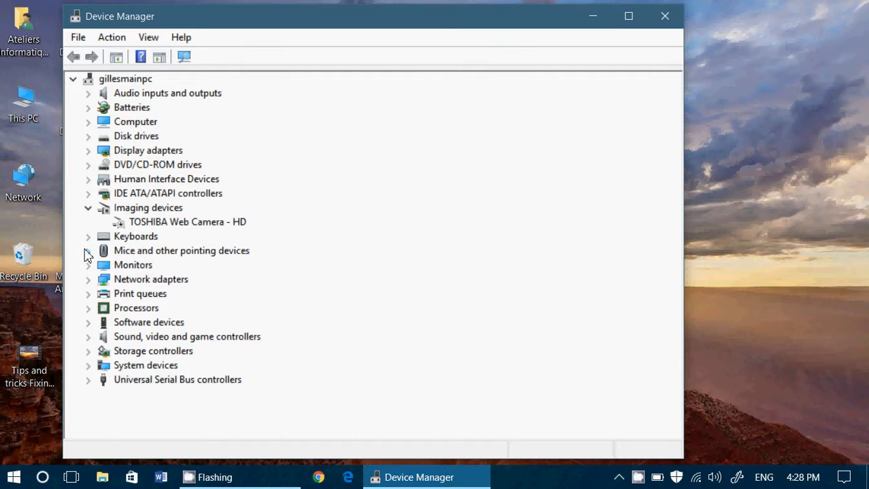
click(88, 251)
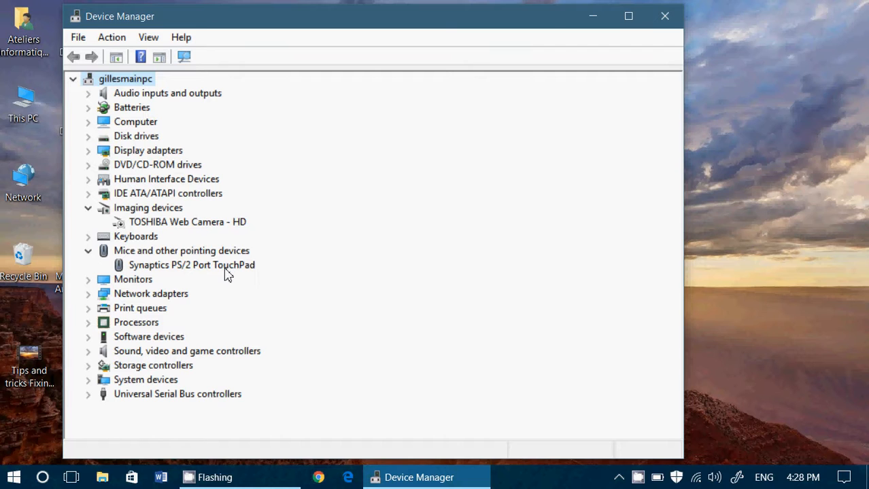
- Show the Synaptics PS/2 Port TouchPad driver details (version 19.0.16.3, 2015-07-21)
double_click(192, 265)
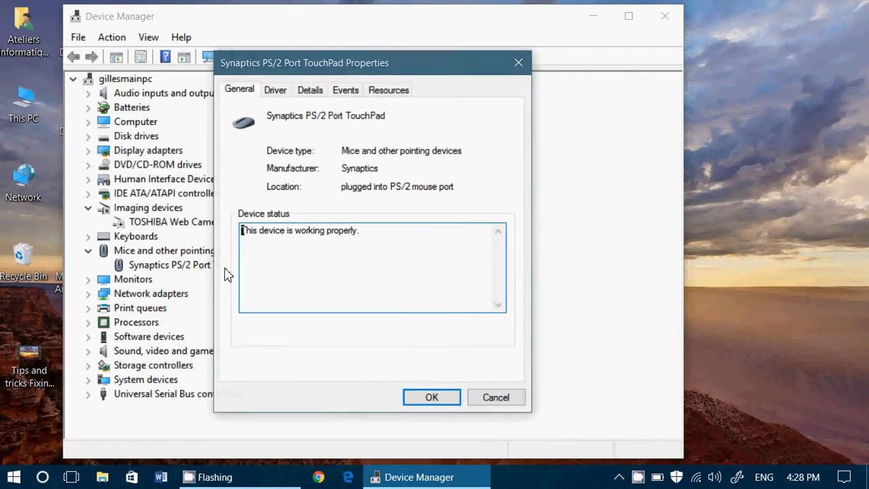
click(275, 89)
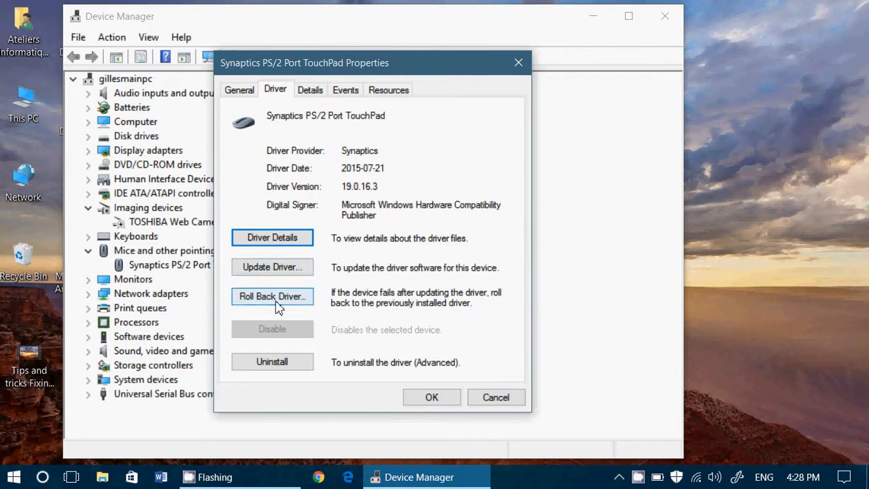
mouse_move(303, 303)
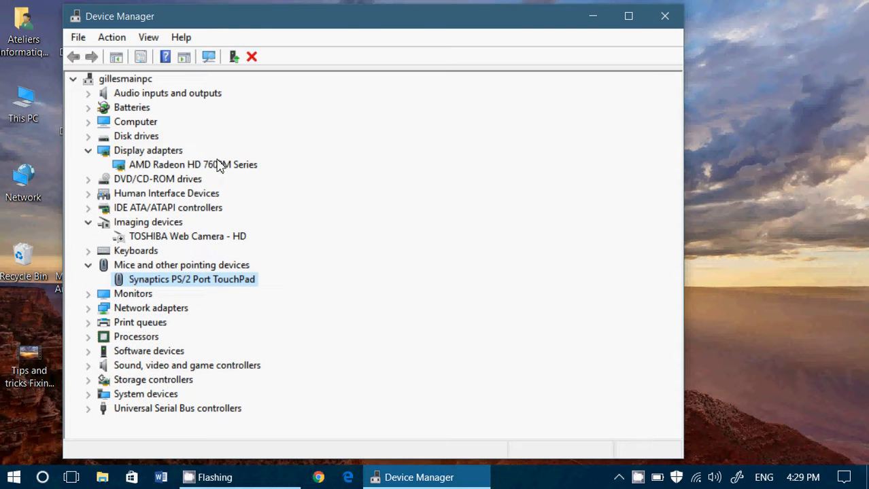
- Show the AMD Radeon HD 7600M driver details (version 15.201.1151.1008, 2015-11-04)
double_click(193, 165)
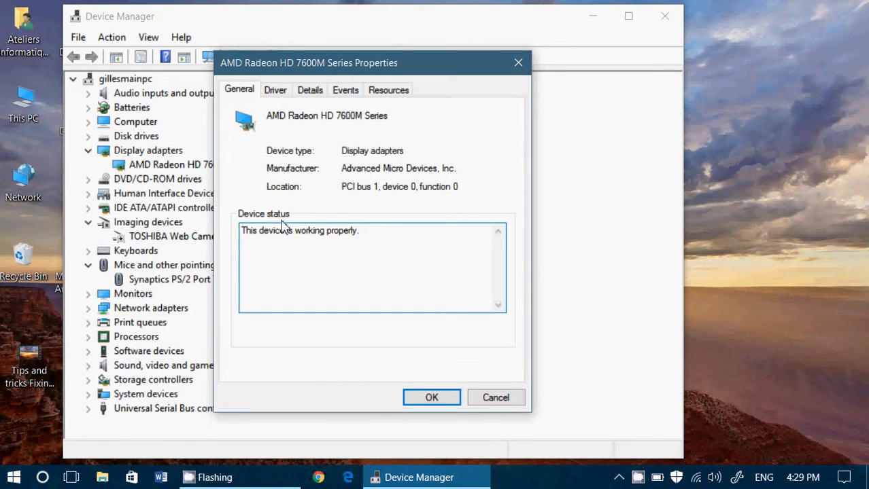
click(276, 90)
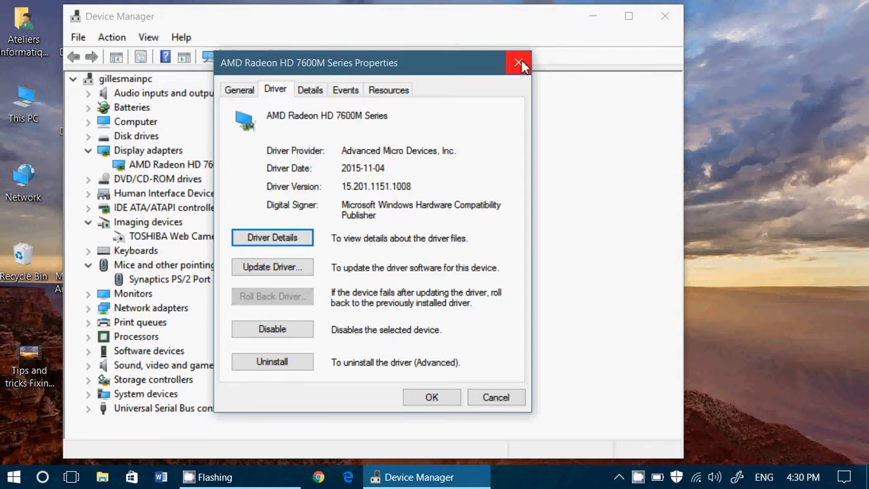
- Close the AMD Radeon graphics adapter properties dialog
click(519, 62)
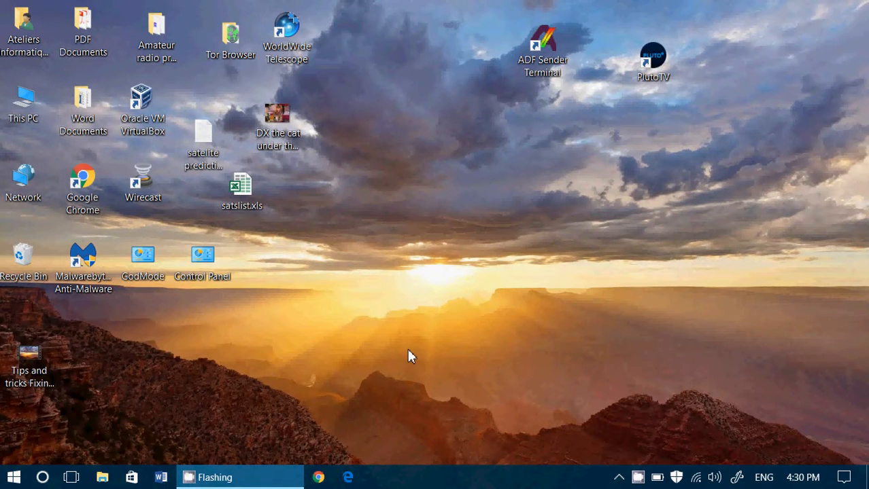
mouse_move(490, 356)
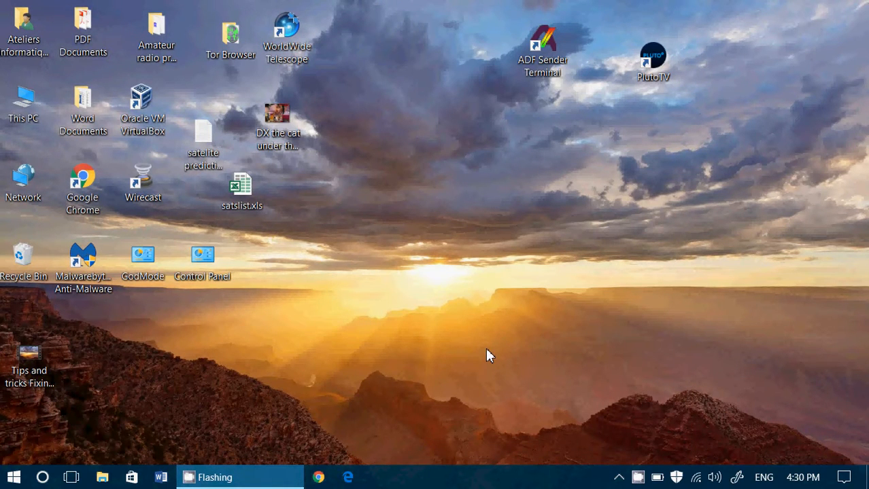
mouse_move(629, 442)
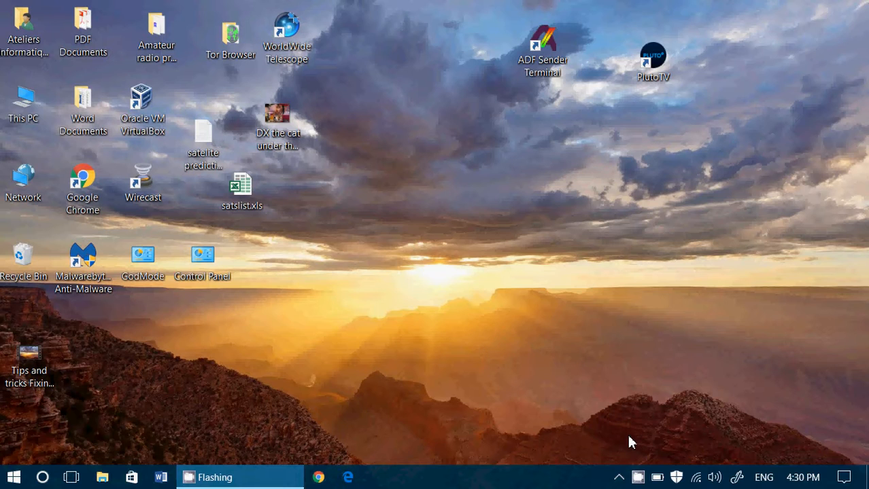